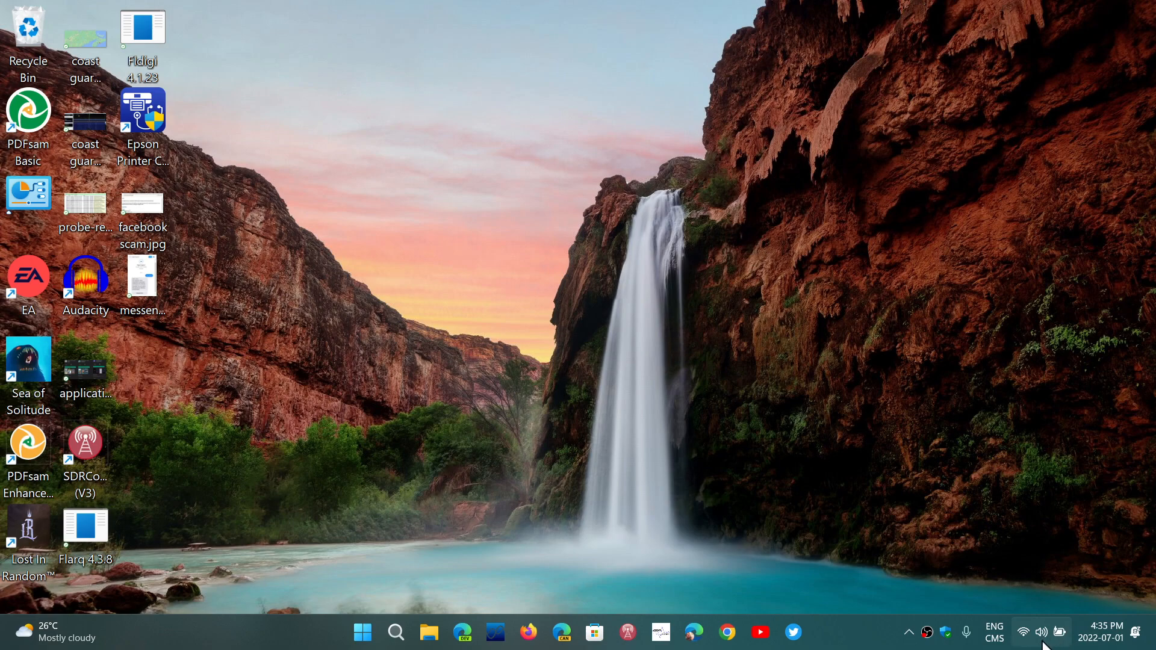
# Turn Flight mode on from the tray's Quick Settings, switching Wi-Fi and Bluetooth off.
pyautogui.click(1041, 632)
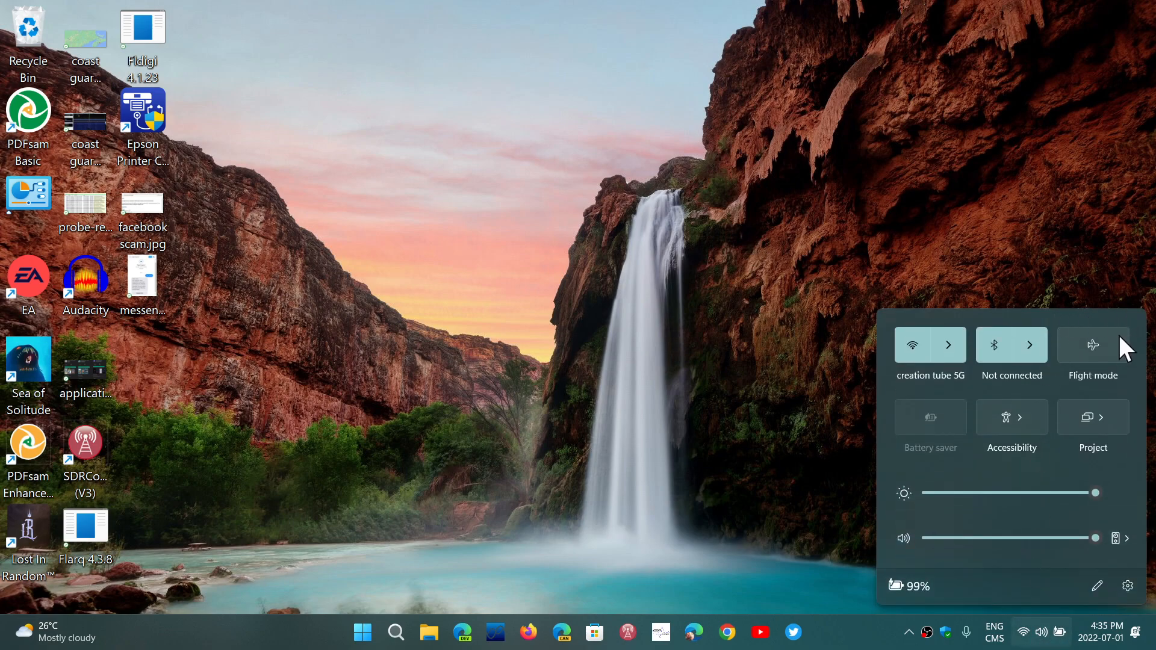
pyautogui.click(1093, 344)
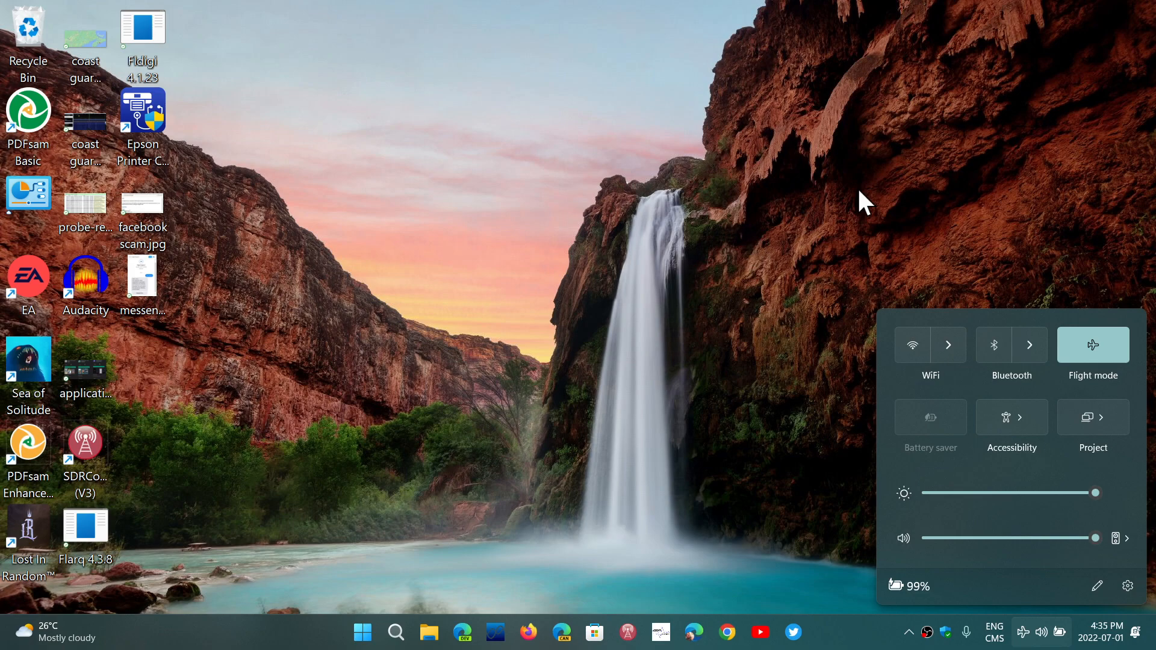
pyautogui.moveTo(901, 271)
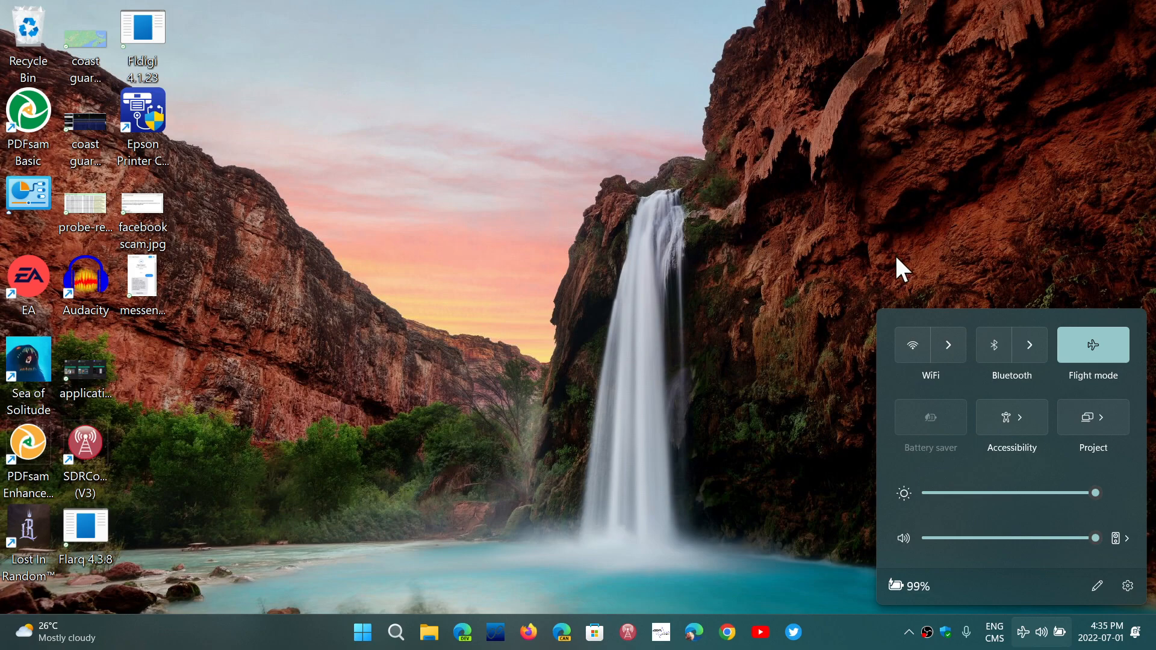
pyautogui.moveTo(1011, 264)
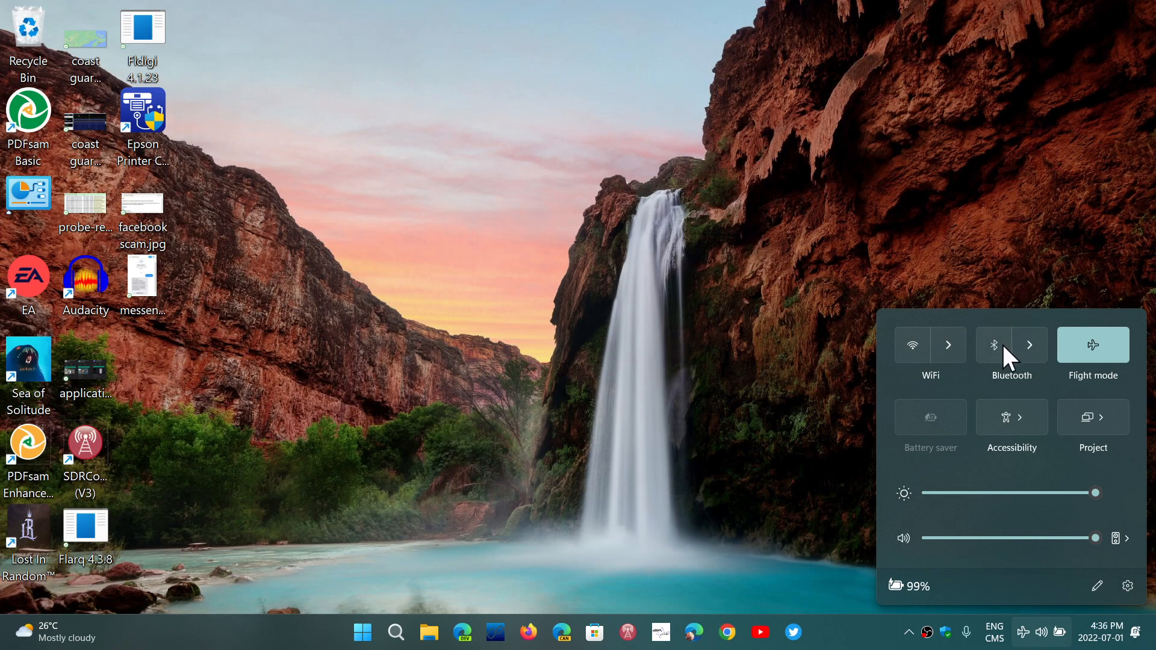
pyautogui.moveTo(1000, 250)
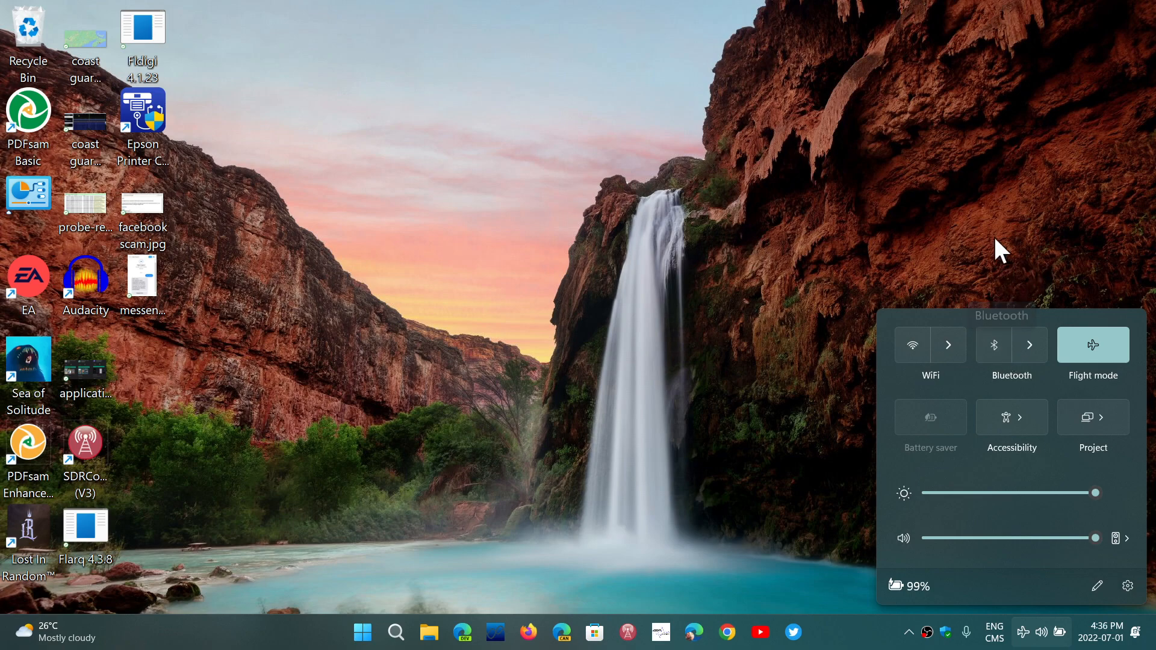
# Switch Bluetooth back on while Flight mode stays enabled.
pyautogui.click(994, 344)
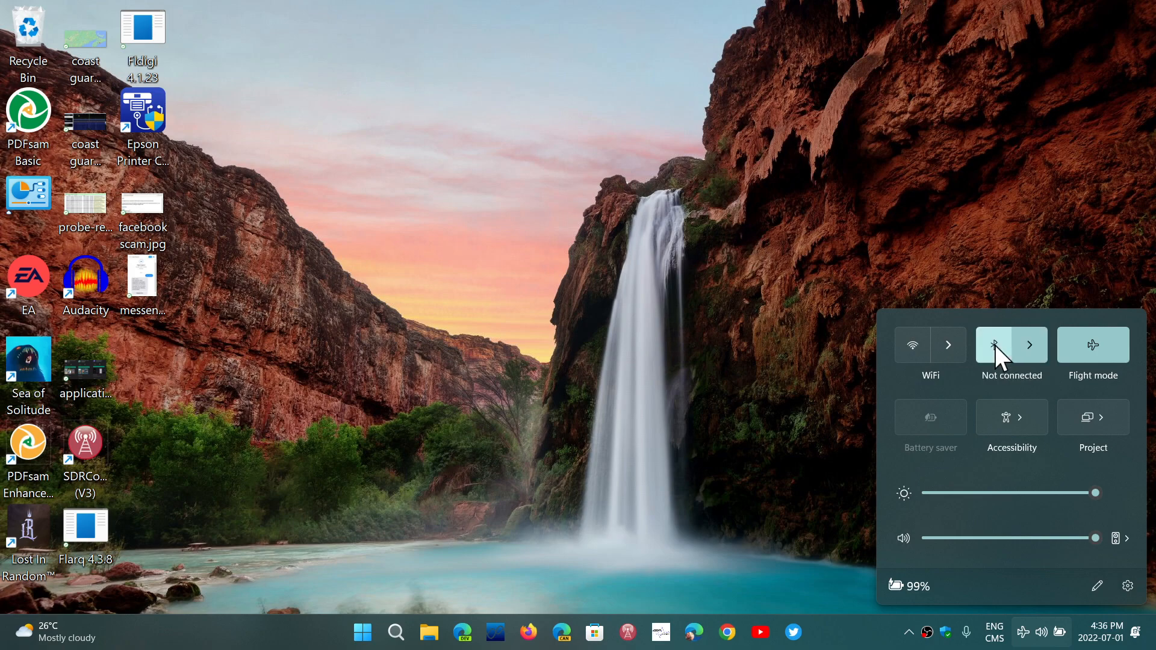
pyautogui.click(996, 344)
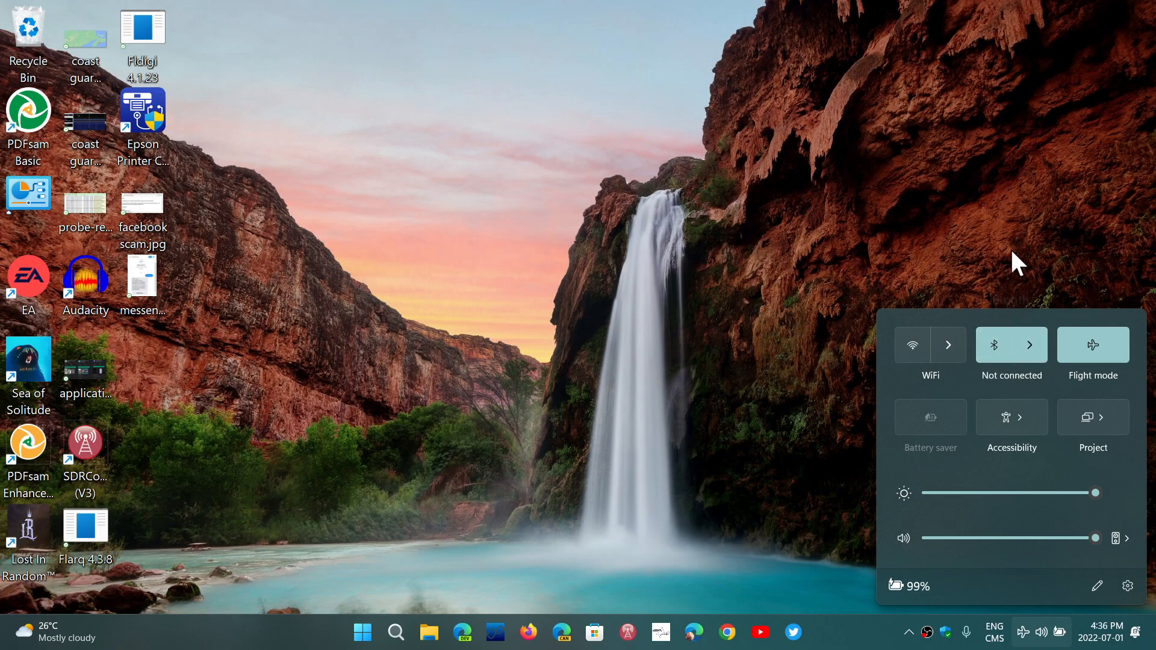
pyautogui.moveTo(955, 247)
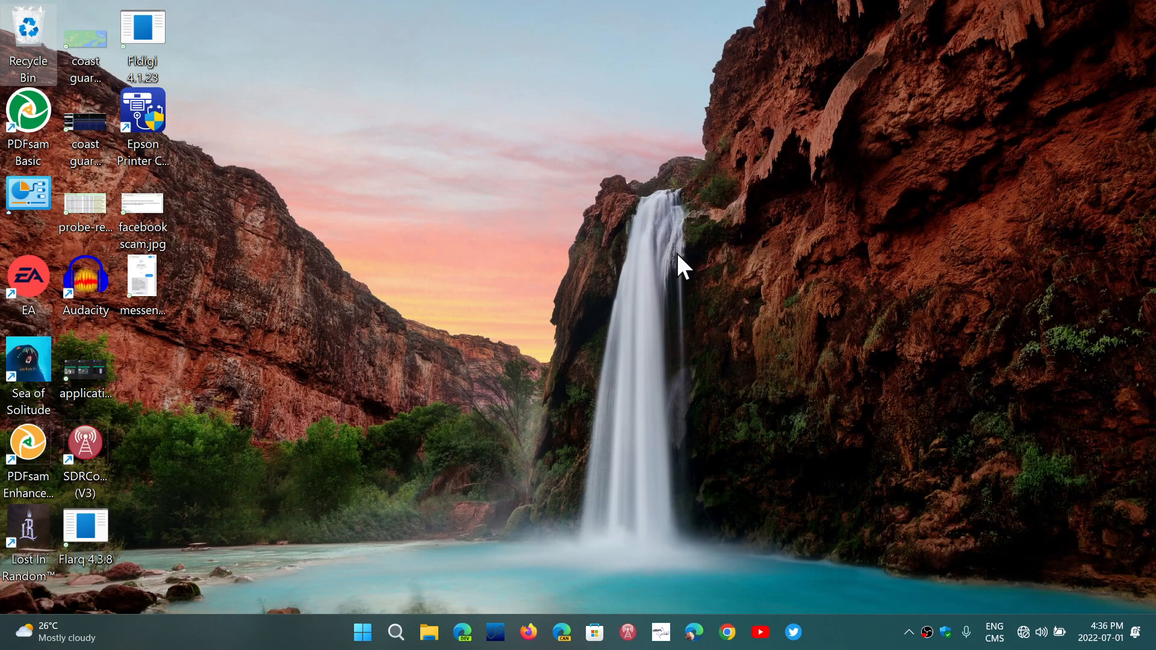
pyautogui.moveTo(1027, 633)
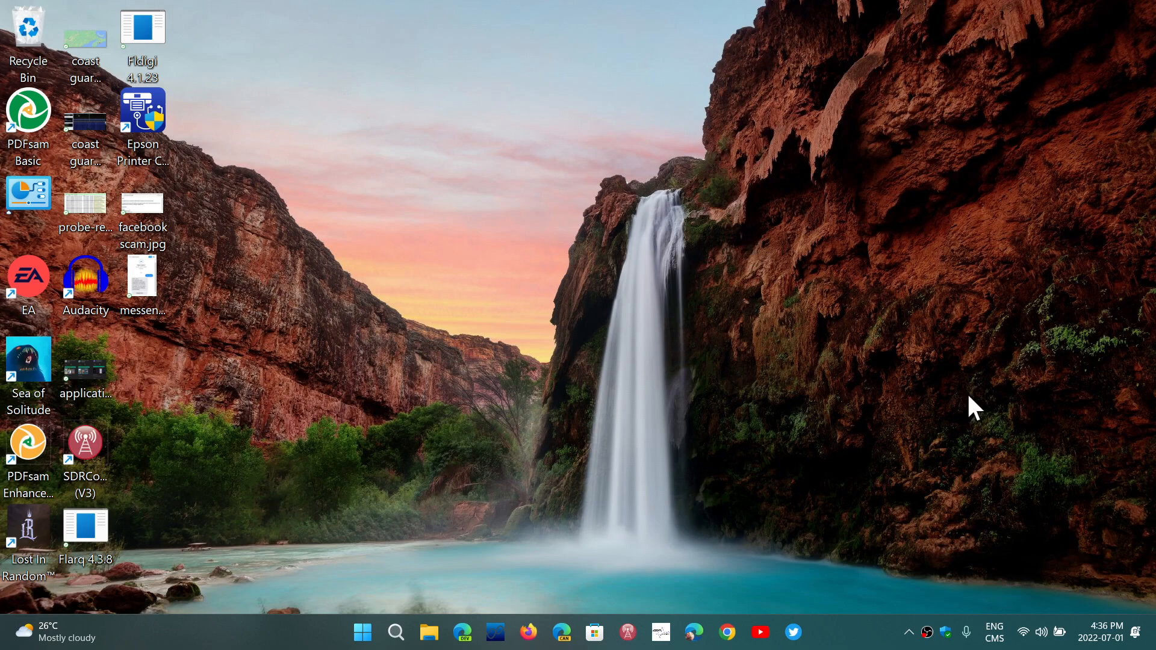
pyautogui.moveTo(1051, 639)
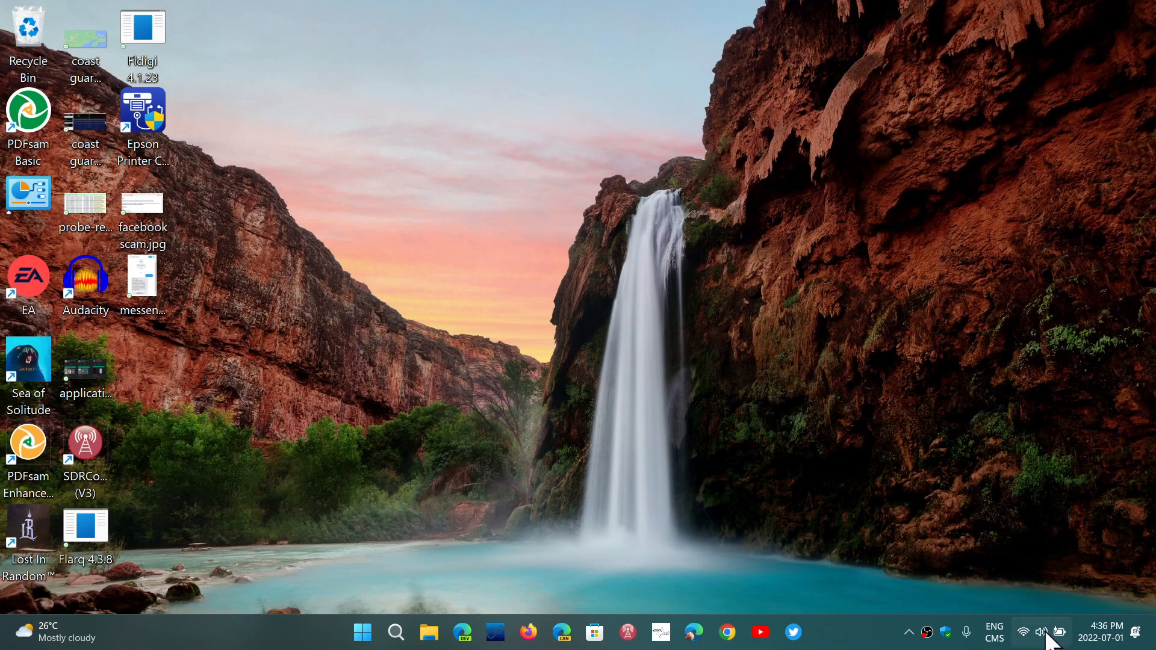
# Re-enable Flight mode from the tray, leaving Wi-Fi off and Bluetooth remembered on.
pyautogui.click(1040, 632)
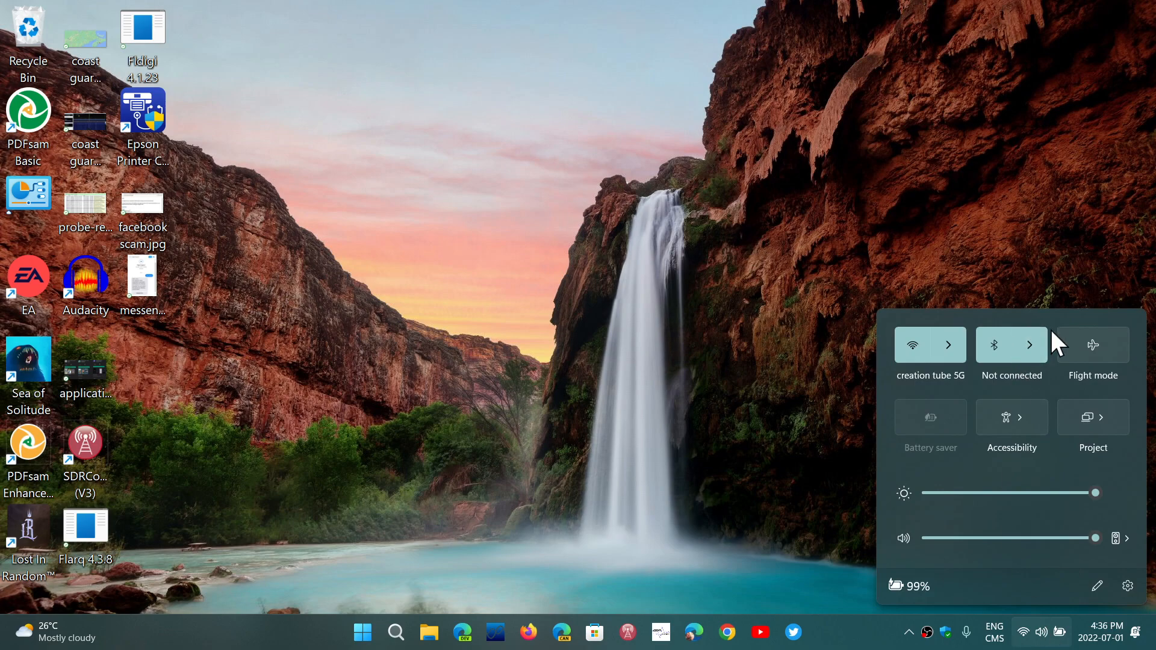
pyautogui.moveTo(1094, 290)
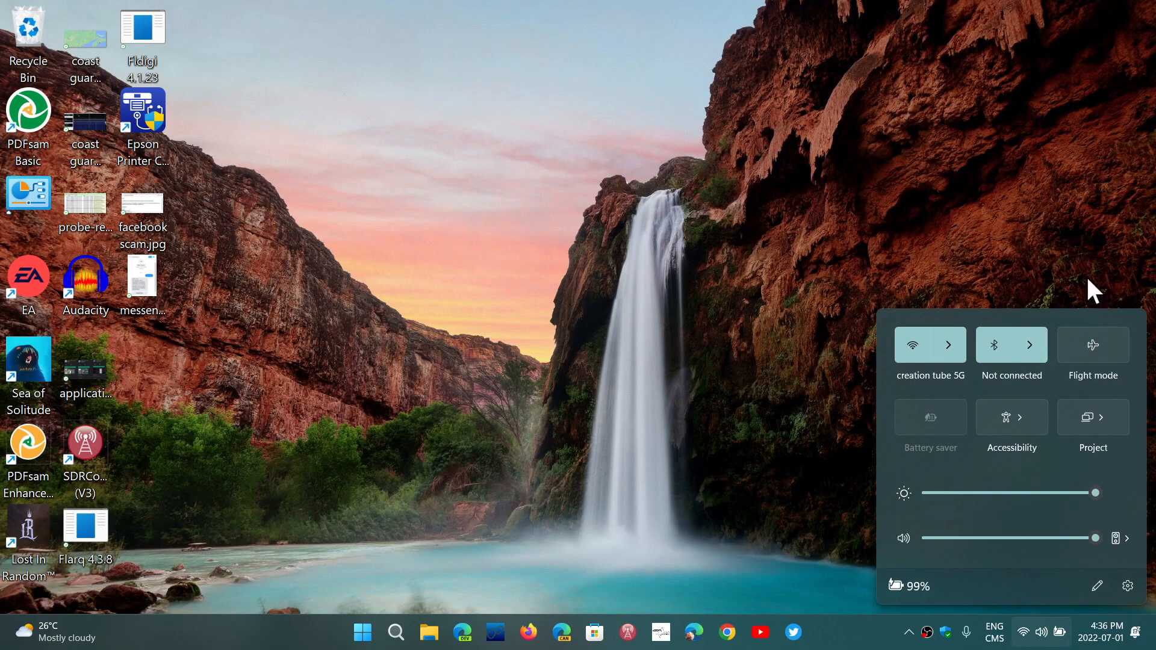
pyautogui.moveTo(1094, 368)
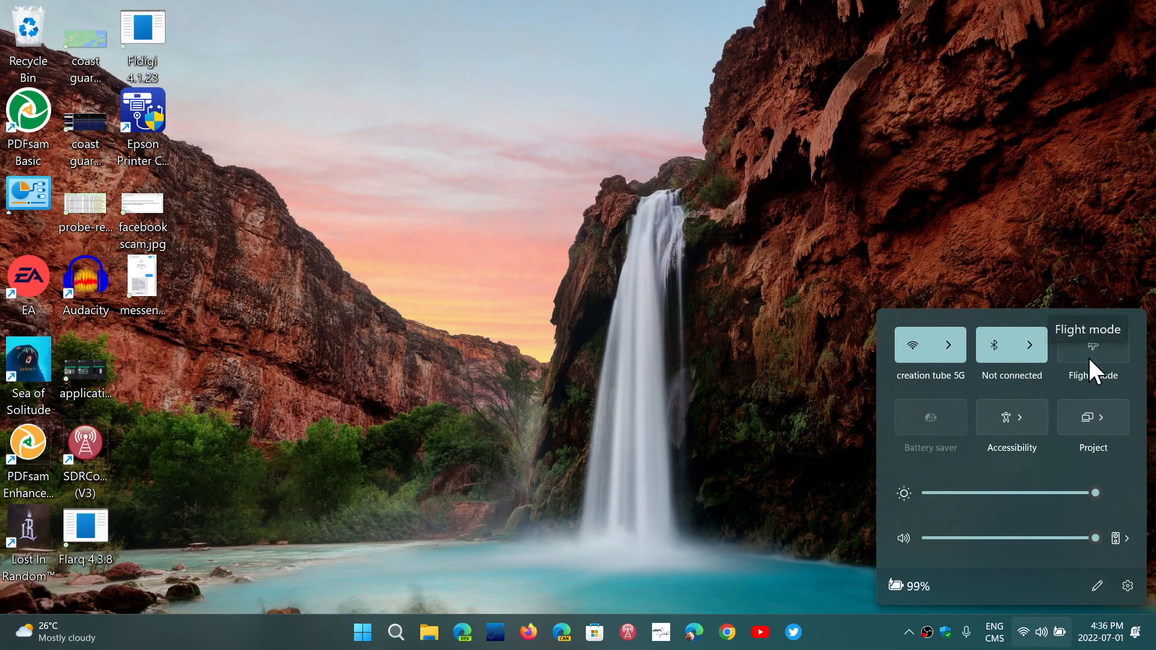
pyautogui.click(1092, 345)
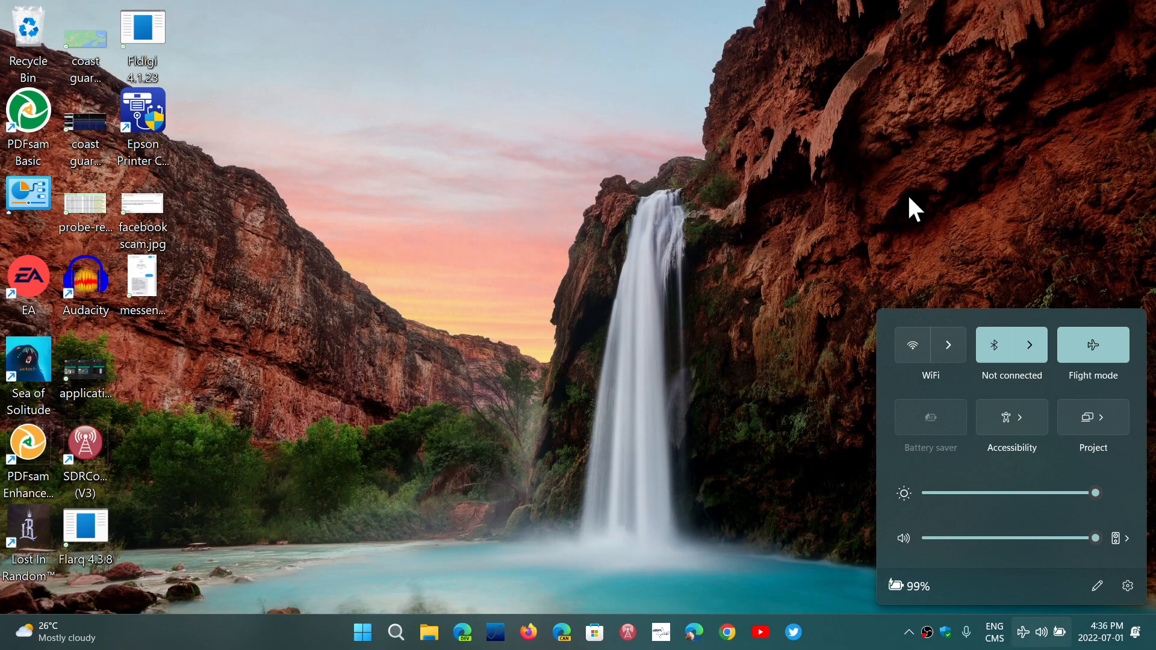
pyautogui.moveTo(957, 227)
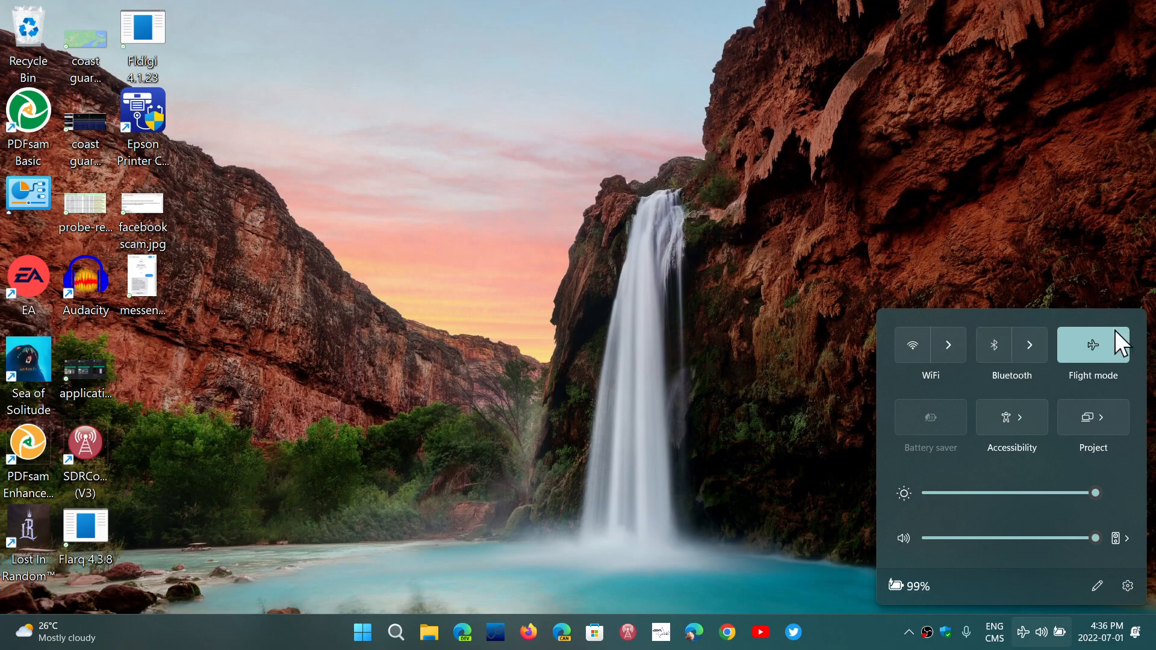
pyautogui.moveTo(1094, 361)
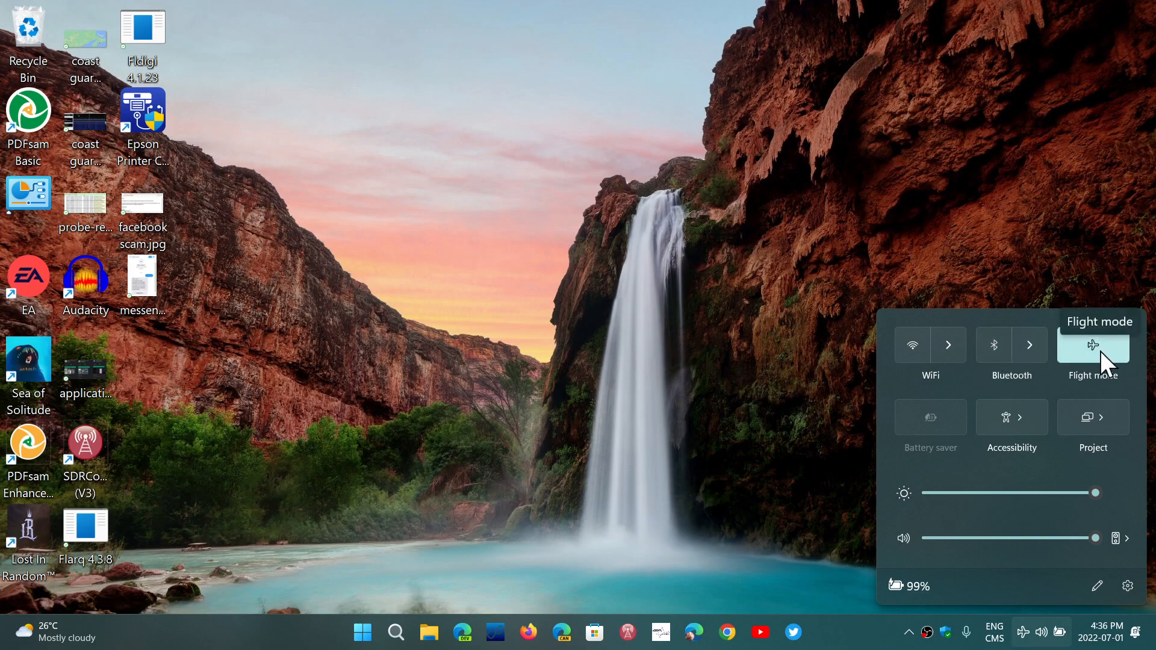